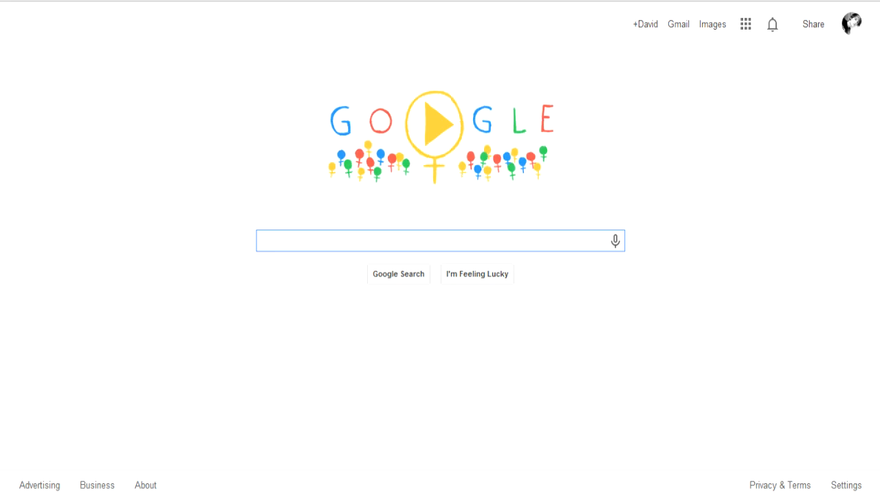
Search Google for 'Devpro' and choose the YGOPro DevPro English result
click(440, 241)
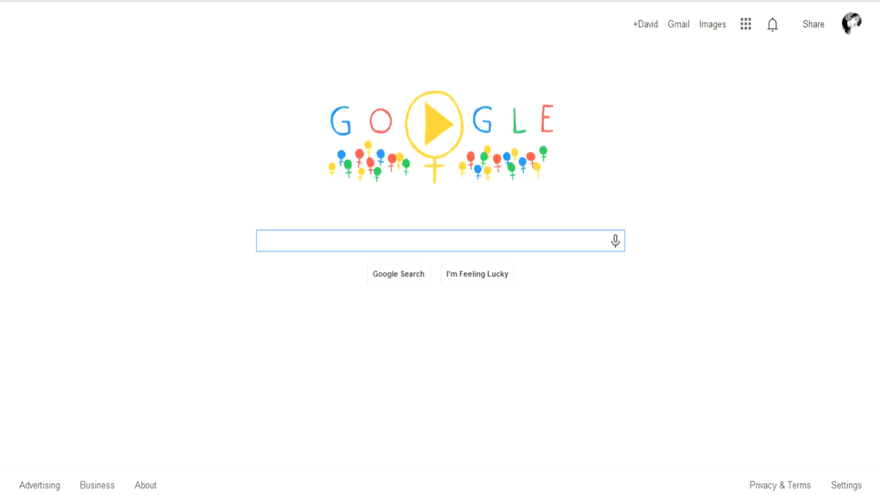
click(433, 241)
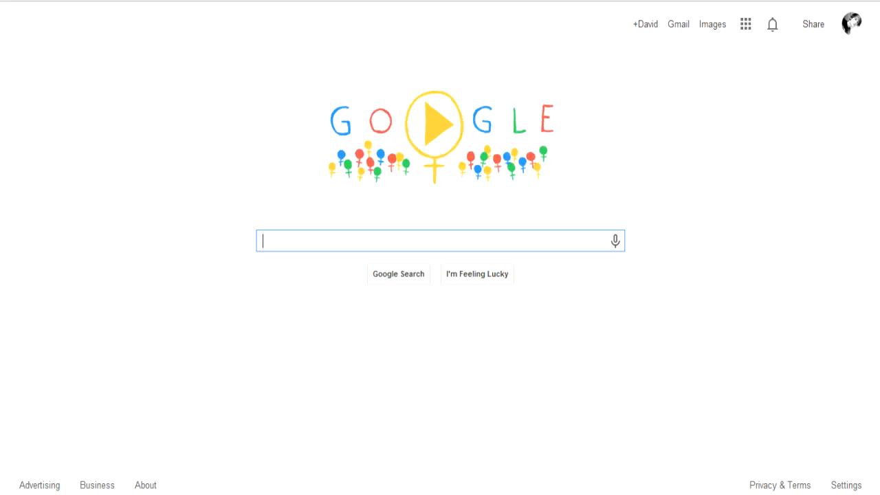
text(Devpro)
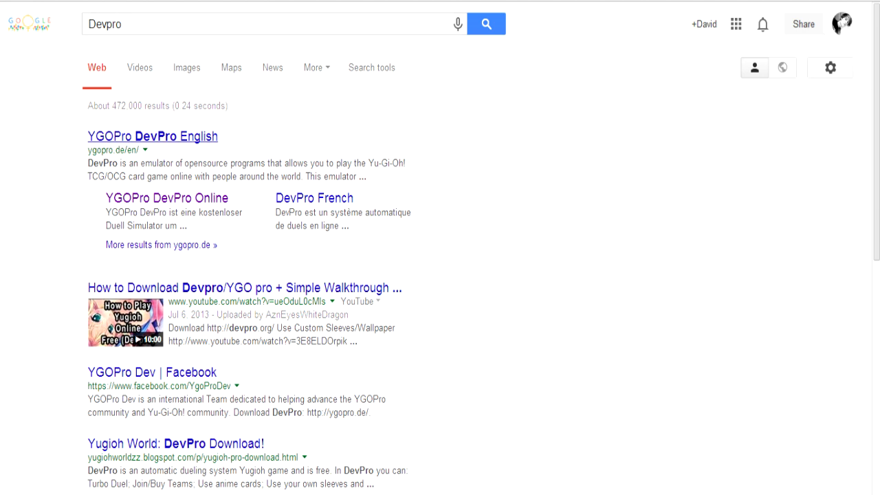
mouse_move(153, 136)
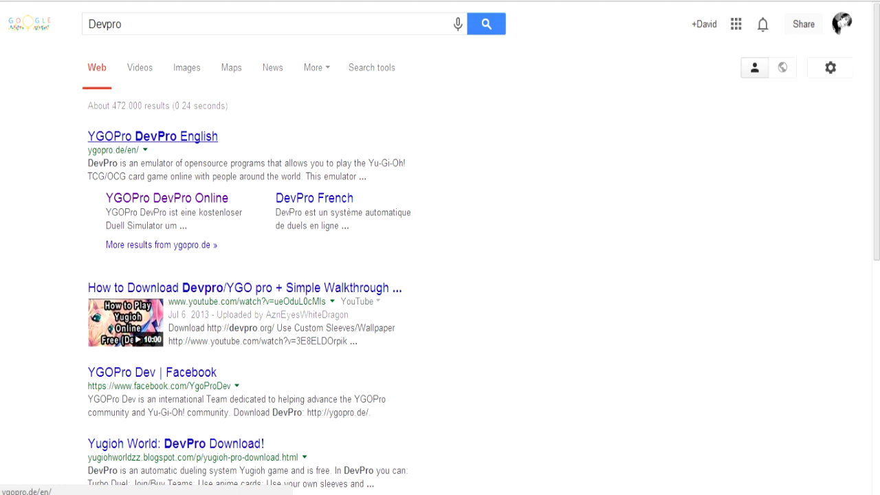
click(153, 136)
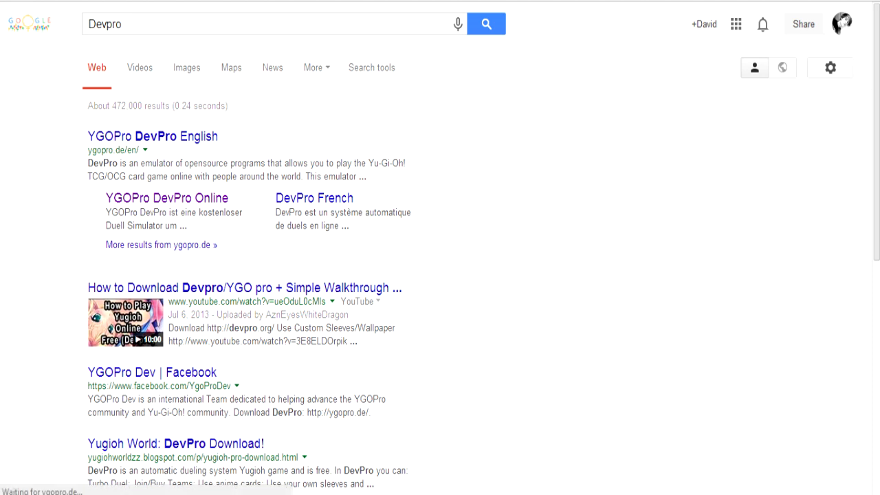
Scroll down the DevPro site to the Downloads section with its mirror buttons
click(152, 136)
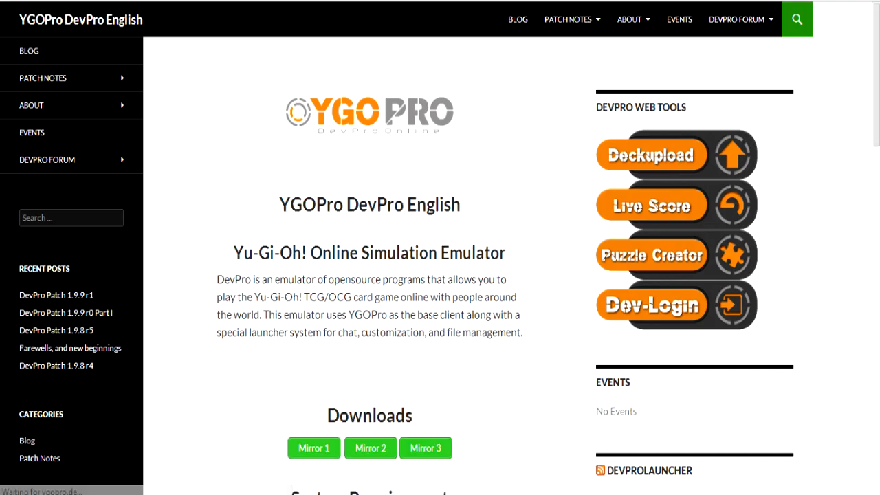
scroll(down, 3)
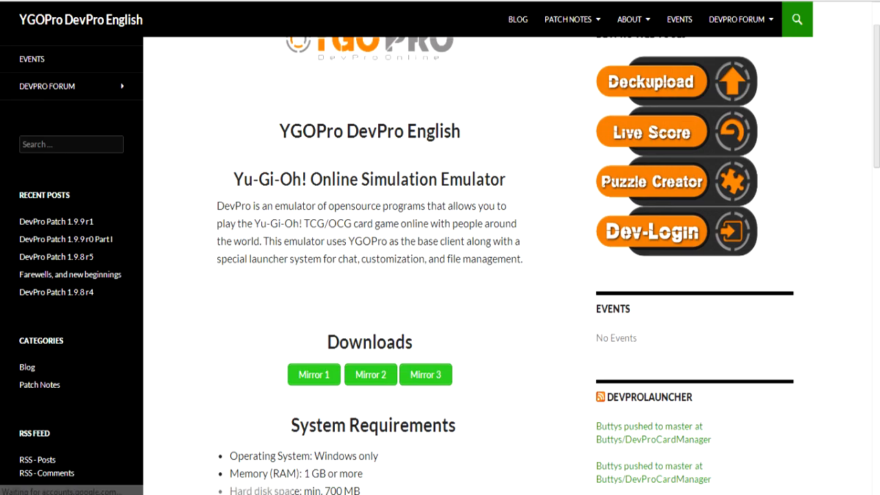
scroll(down, 3)
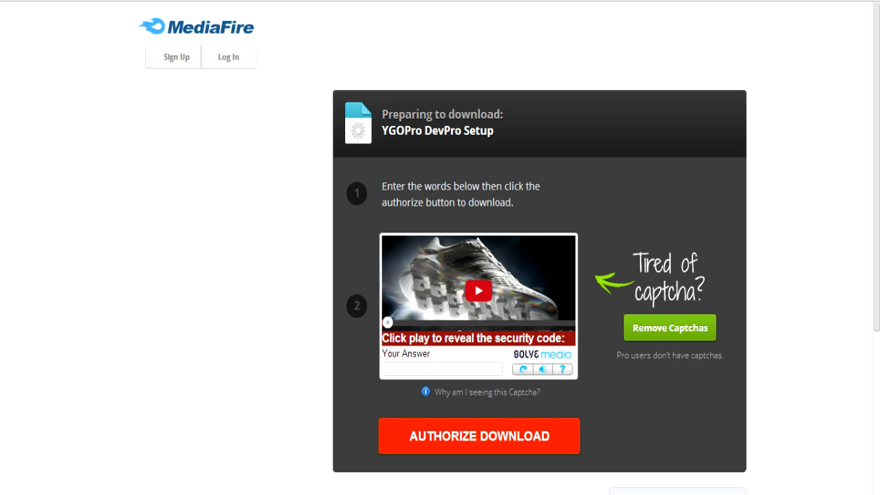
Answer the captcha with 'adidas.com/running' and authorize the YGOPro DevPro Setup download
click(478, 291)
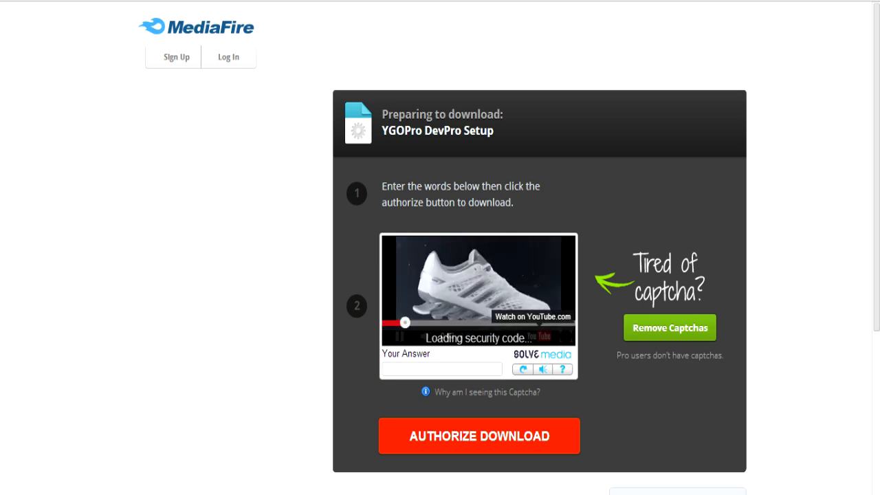
text(a)
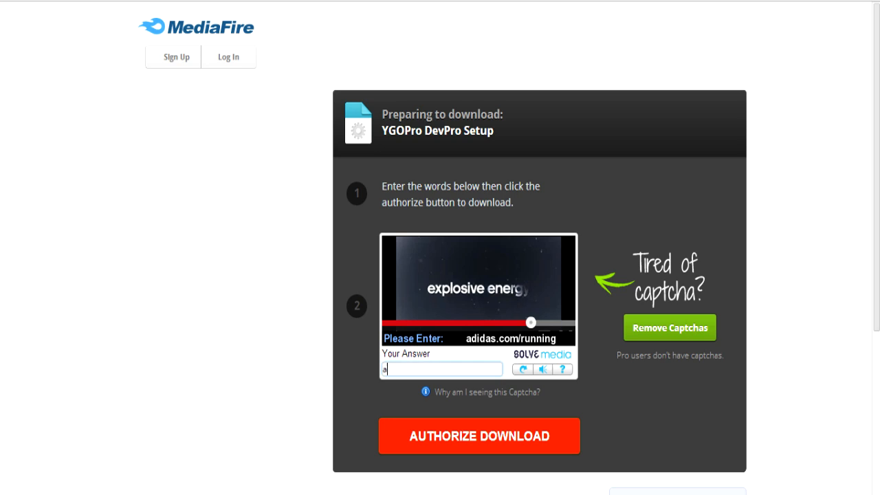
text(didas.com)
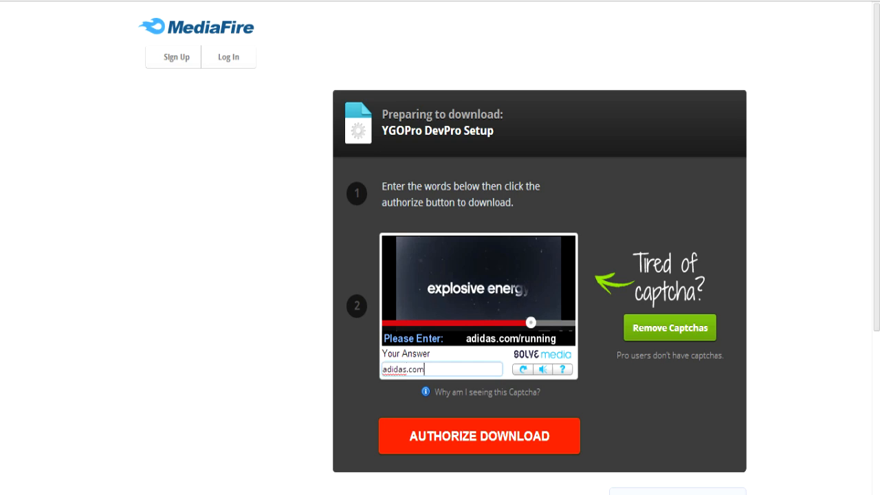
text(/running)
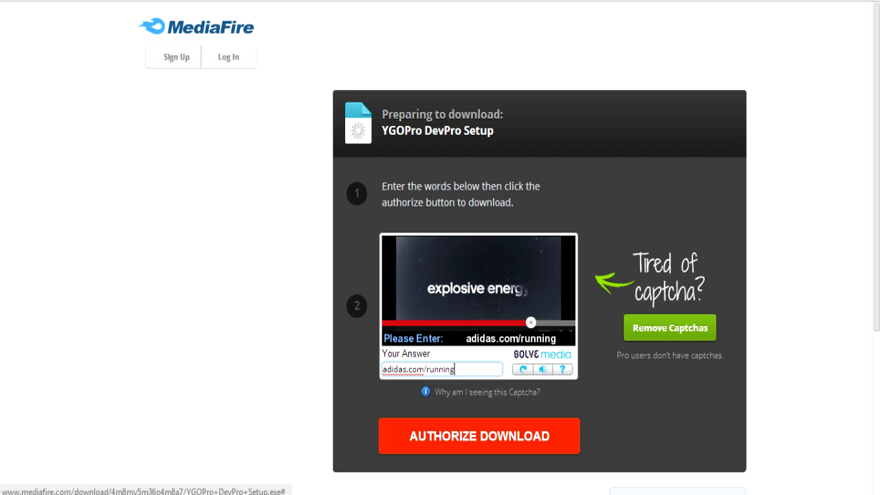
click(479, 436)
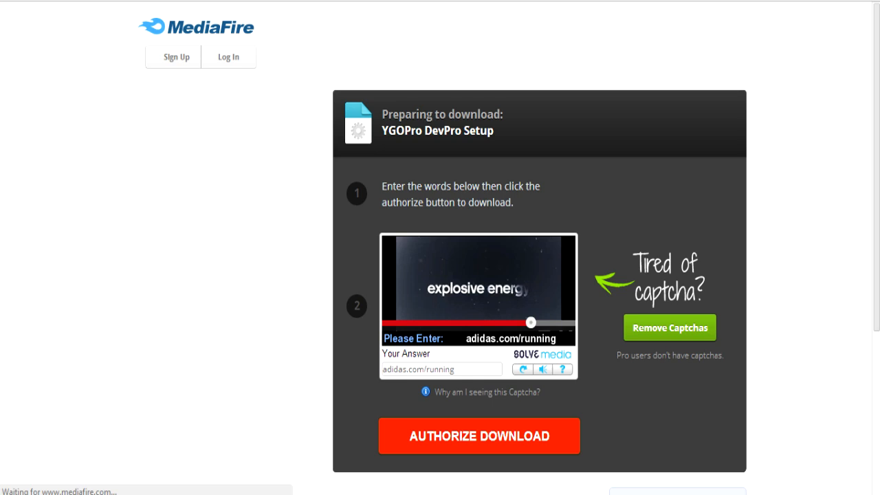
click(479, 436)
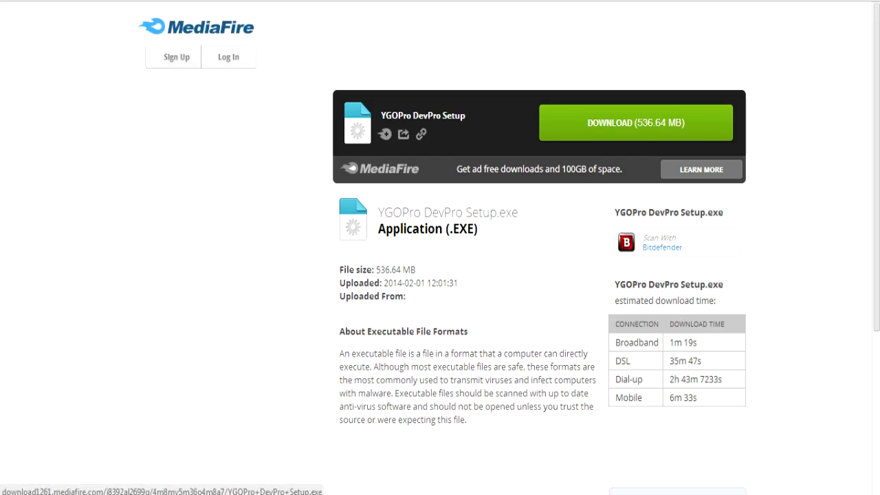
Download YGOPro DevPro Setup.exe and save it under its default name
click(637, 123)
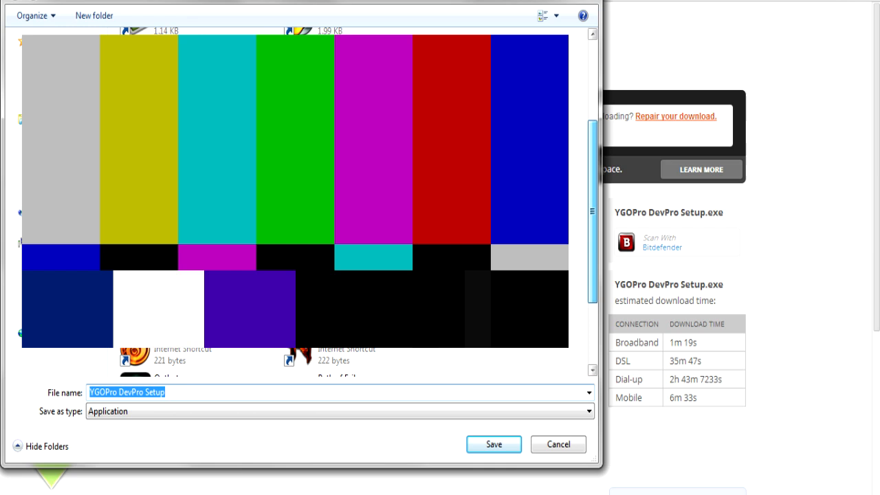
click(494, 444)
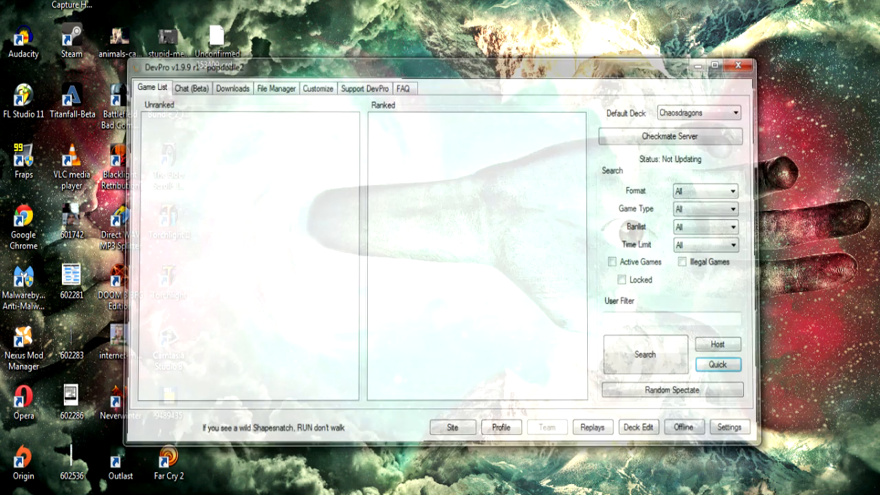
Log in to DevPro with the saved username and password
click(739, 63)
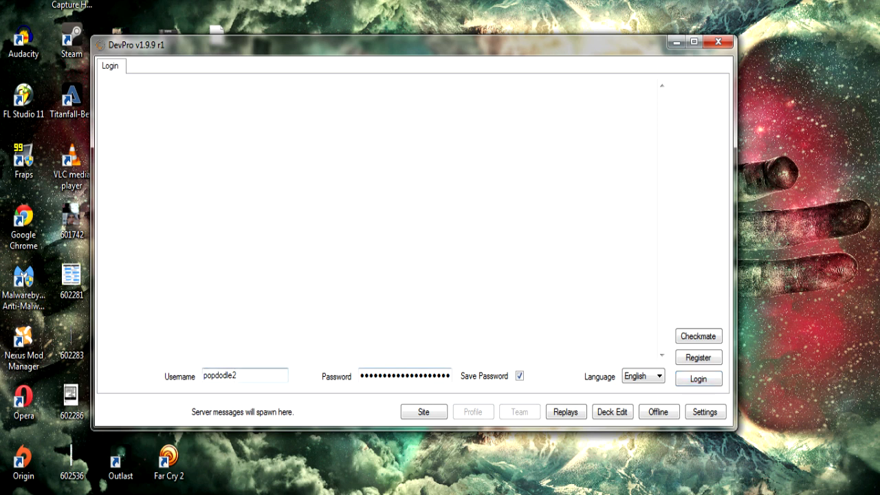
click(244, 376)
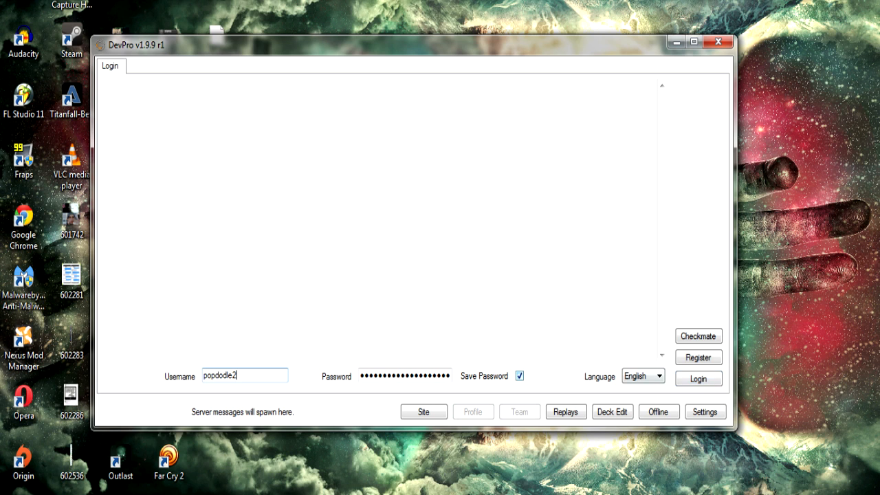
click(698, 378)
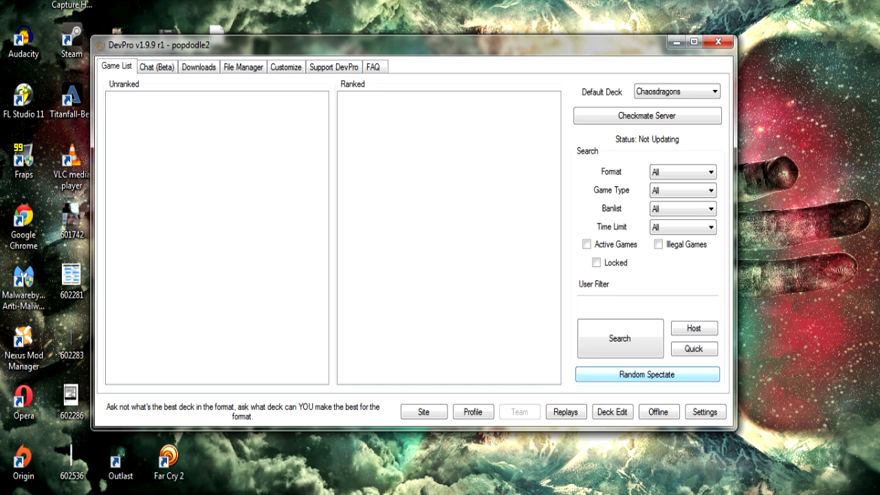
mouse_move(621, 338)
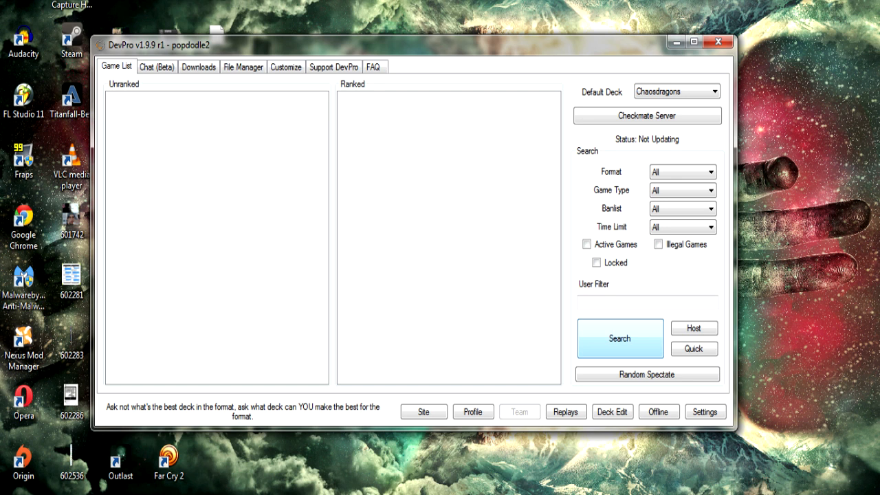
Search the game list for open duels, then switch to the Chat (Beta) page
click(620, 338)
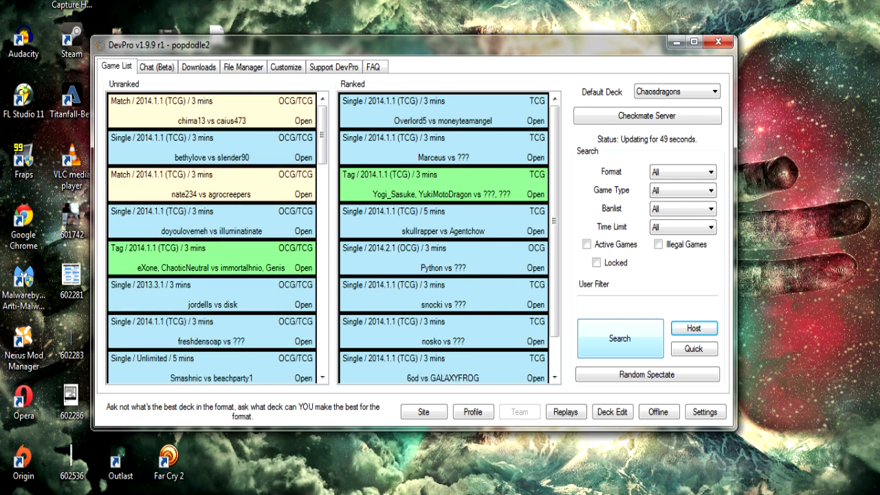
click(157, 66)
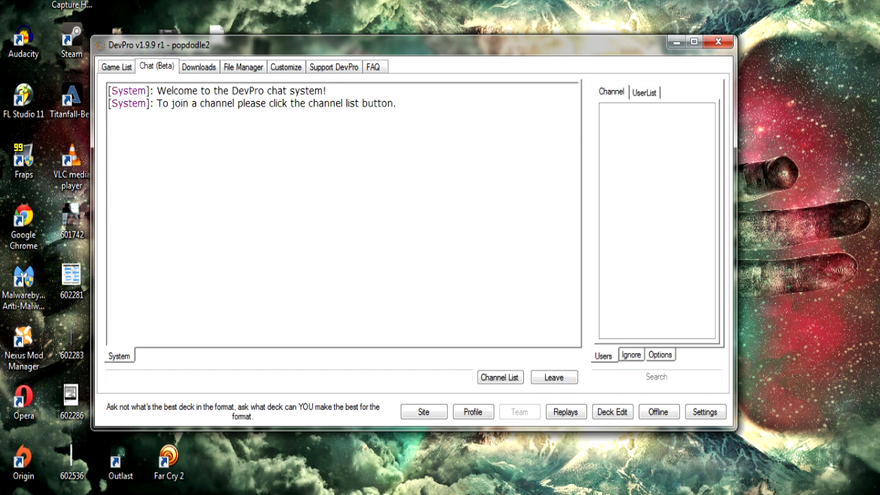
View the Customize options, then return to the Game List
click(286, 67)
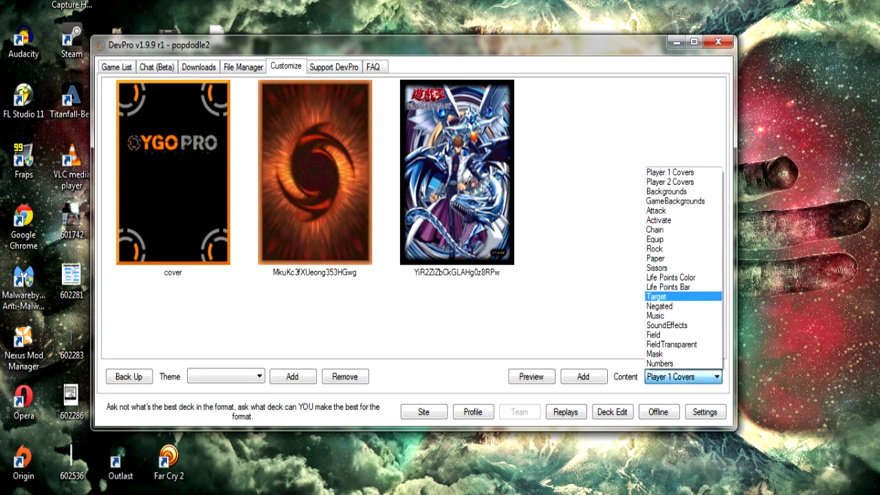
click(117, 67)
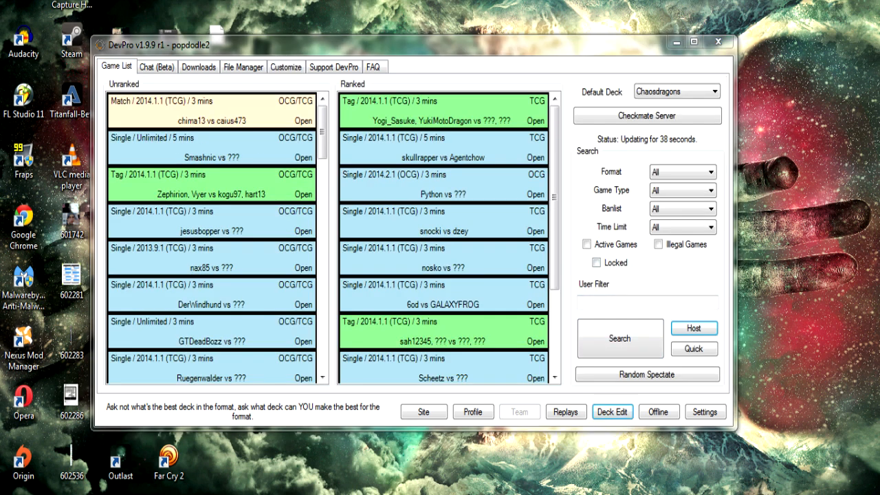
In Deck Edit, name the deck 'devprotest' and clear all its cards
click(611, 411)
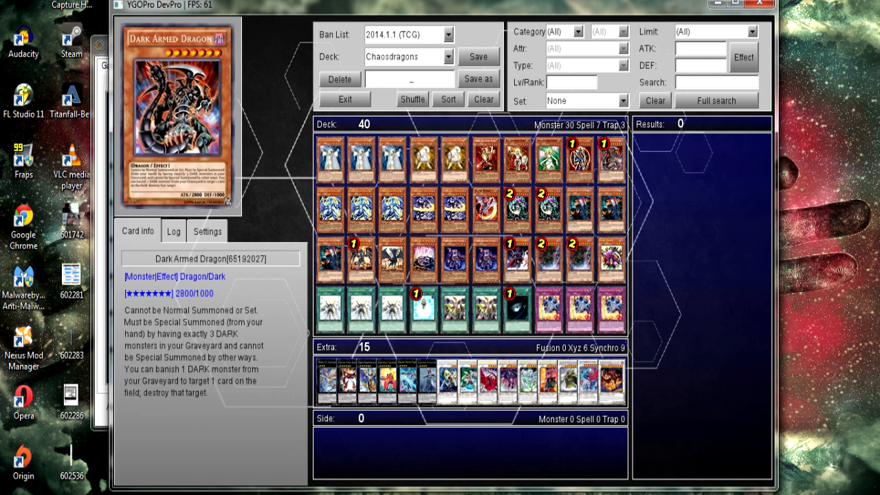
text(d)
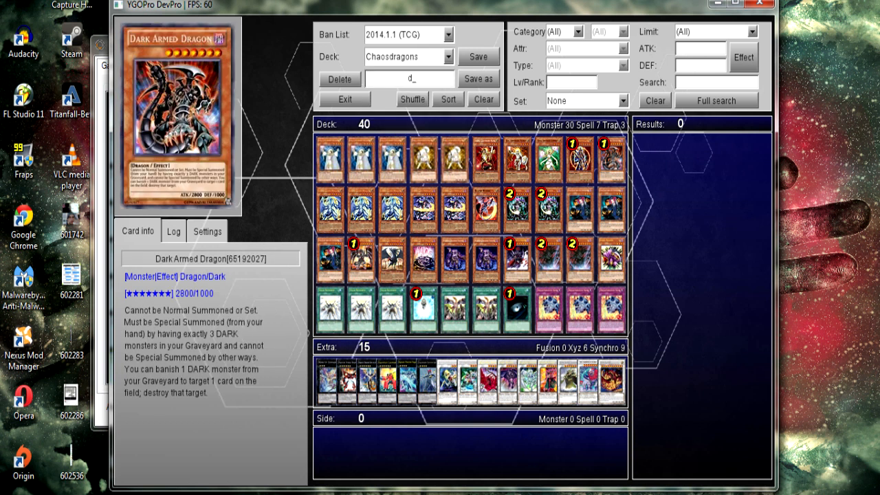
text(evprotest)
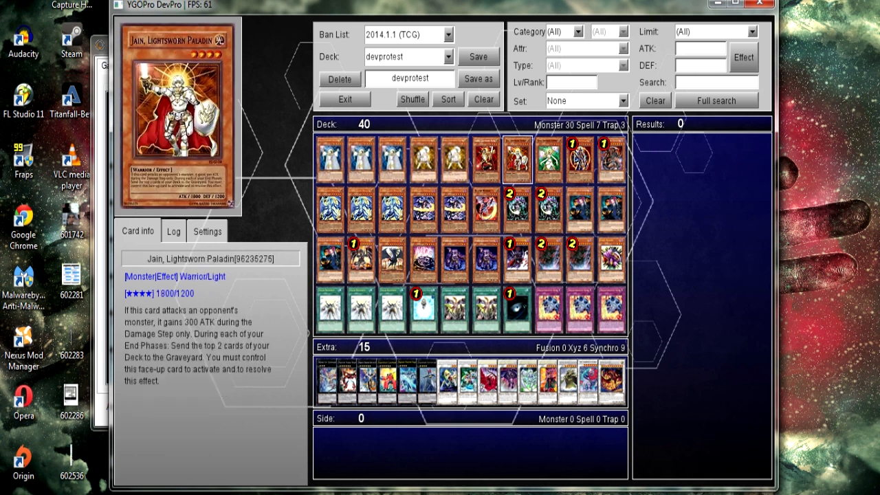
click(483, 99)
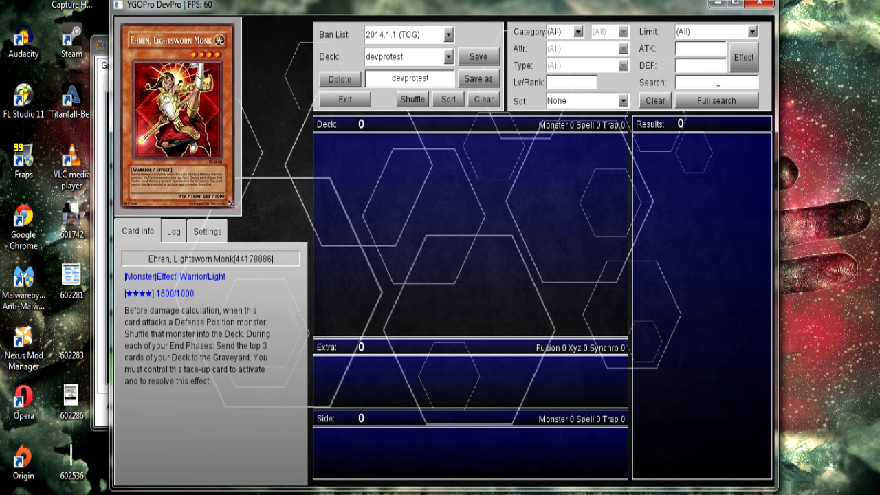
Search the card database for 'number 39', then exit the deck editor to the main window
text(num_)
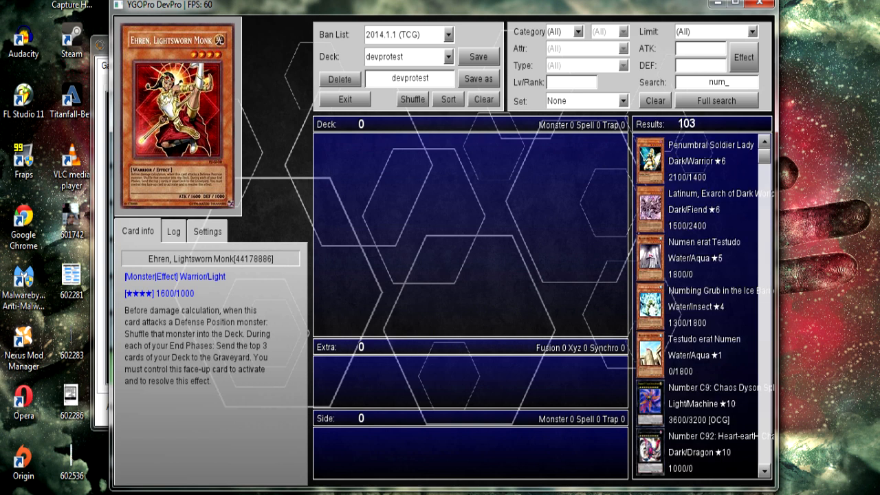
text(number 39)
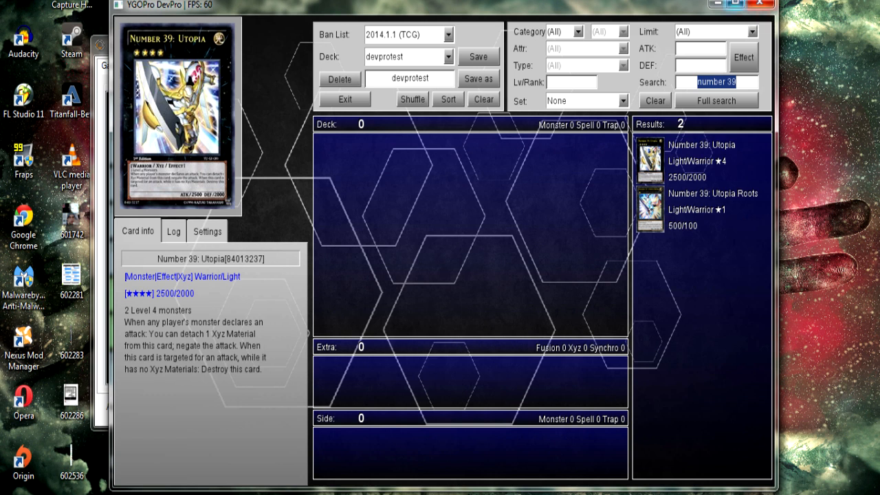
click(445, 56)
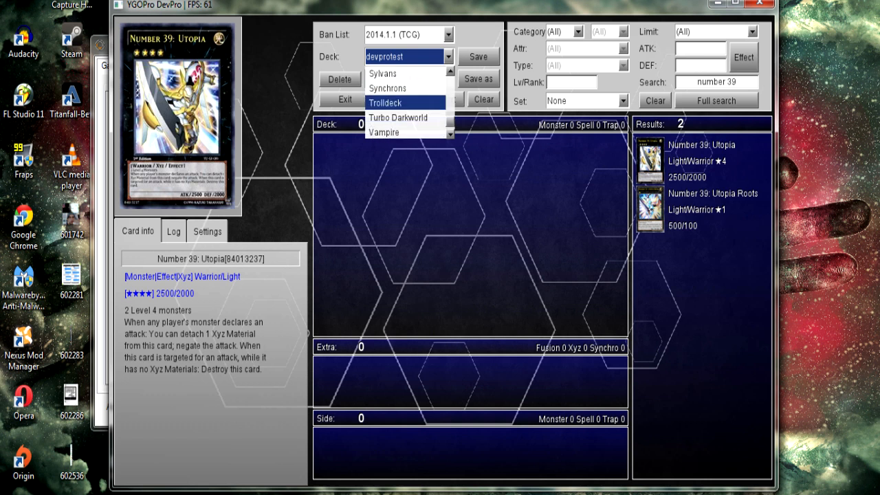
click(405, 102)
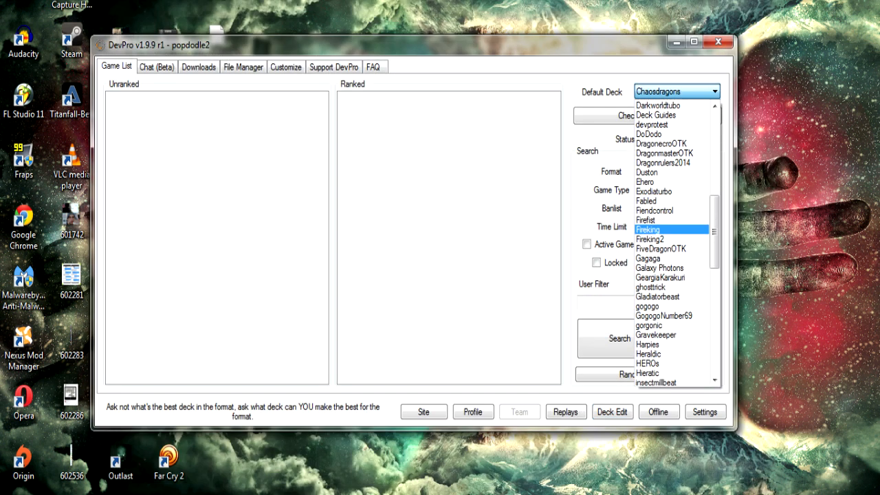
Select Trolldeck as the default deck and refresh the list of open duels
scroll(down, 3)
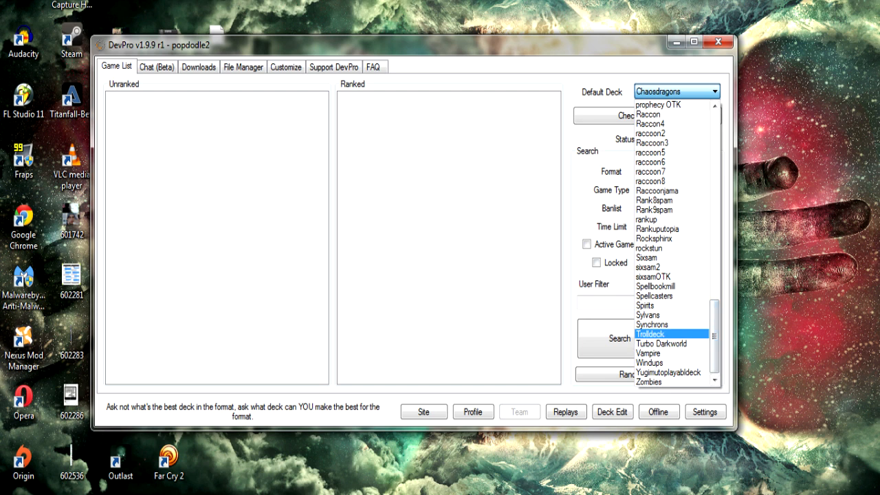
click(656, 333)
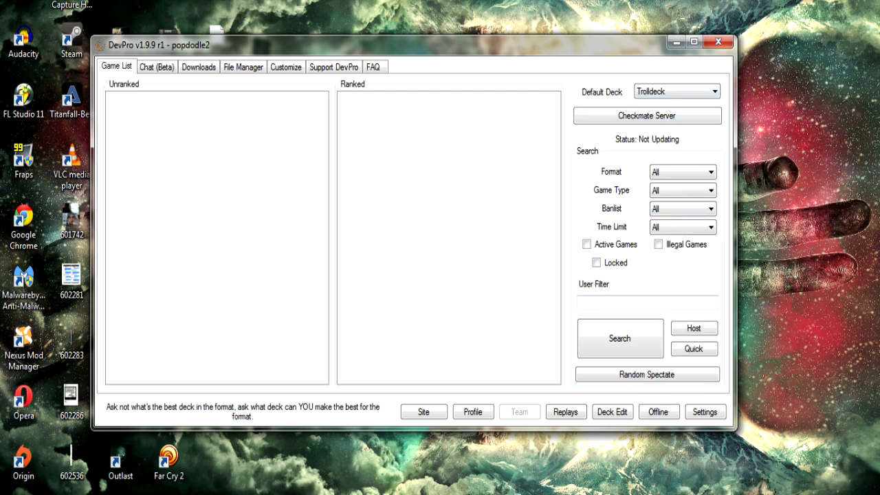
click(620, 338)
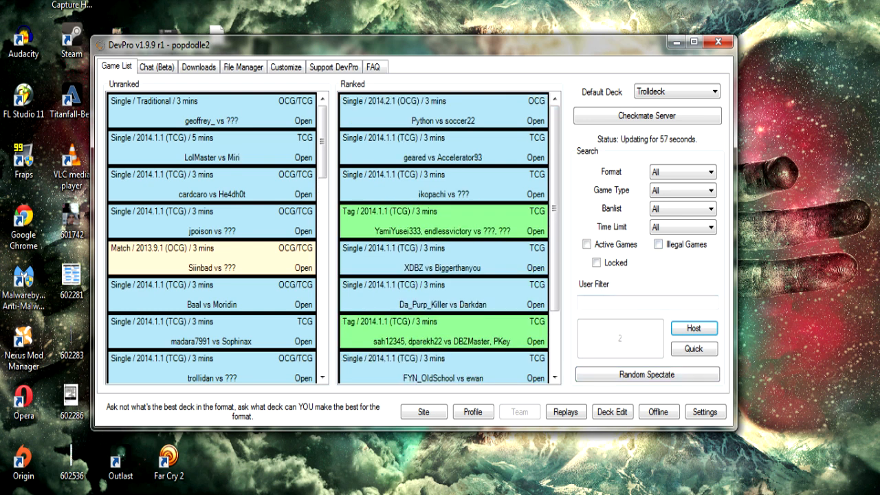
Host a new single duel room (TCG 2014.1.1, 8000 LP) with Trolldeck selected
click(694, 328)
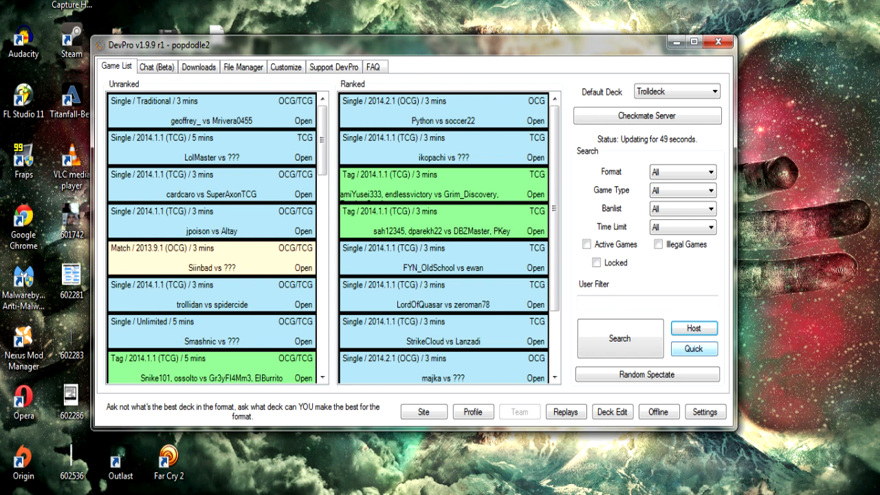
click(694, 328)
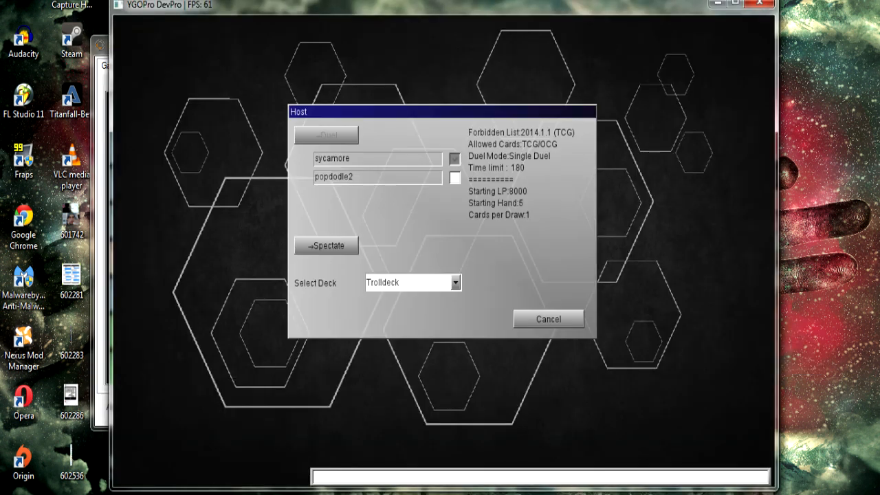
Start the duel against sycamore at 8000 LP each, choose the turn order and play the opening turn
click(326, 134)
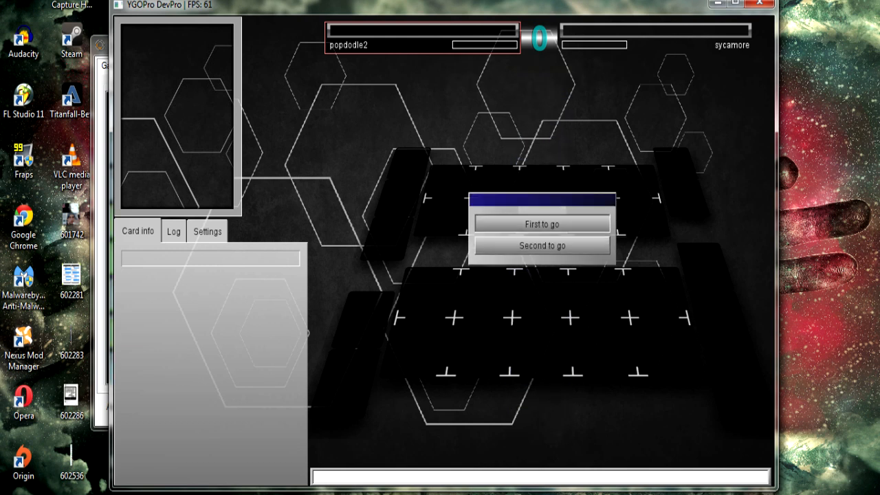
click(543, 223)
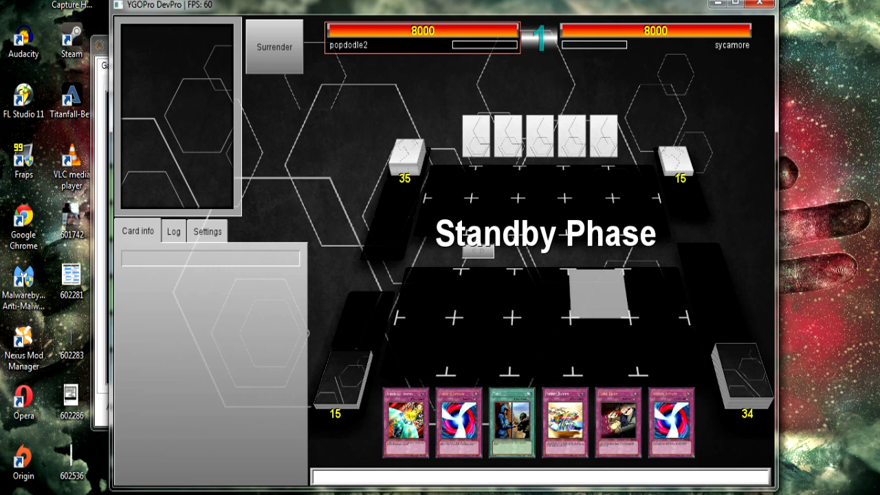
click(513, 422)
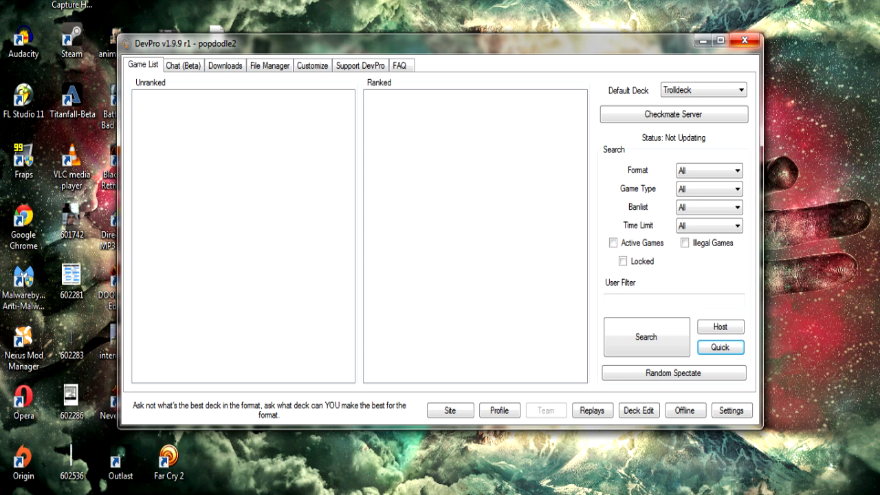
Search again so the unranked and ranked open duels lists refill
click(647, 337)
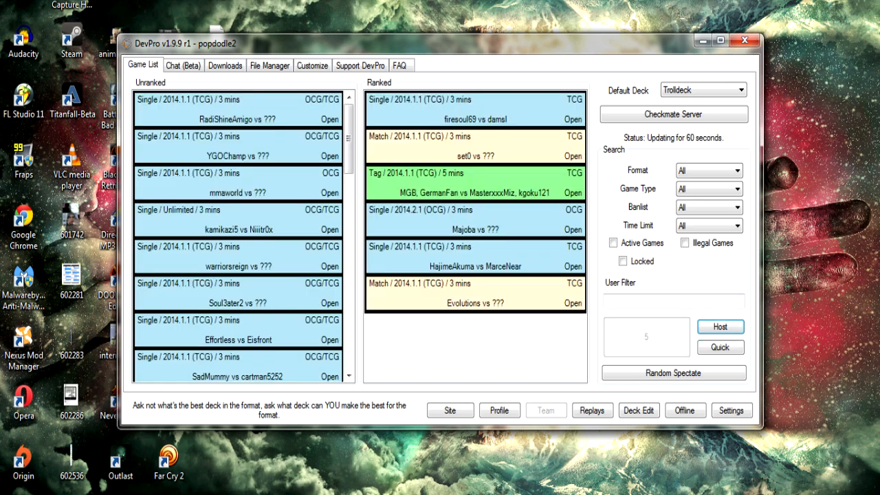